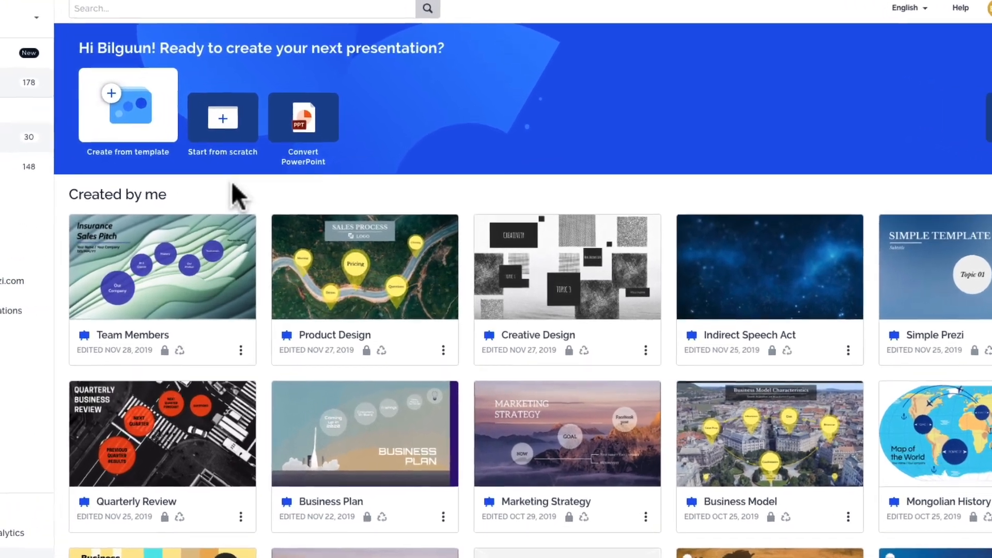
Scroll down to the Product Design thumbnail and open its three-dot options menu.
{"action": "scroll", "scroll_direction": "down", "scroll_amount": 3}
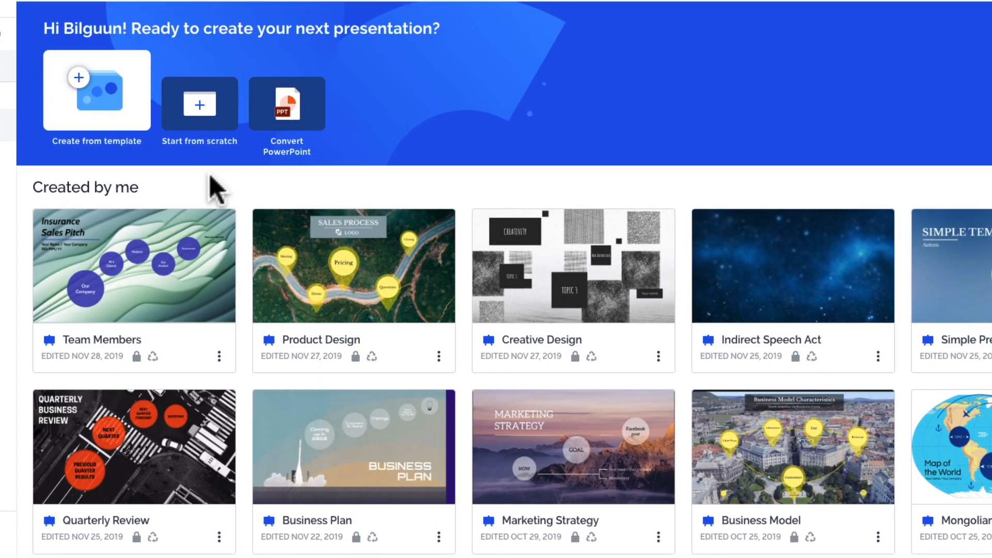
{"action": "left_click", "coordinate": [438, 355]}
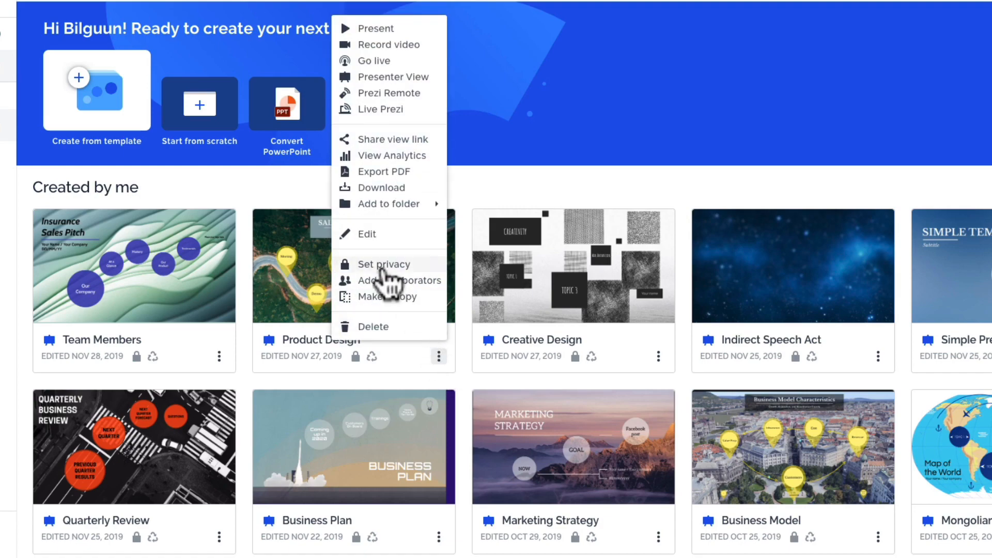
Set Product Design's privacy to Anyone on the web and allow making a copy.
{"action": "left_click", "coordinate": [384, 264]}
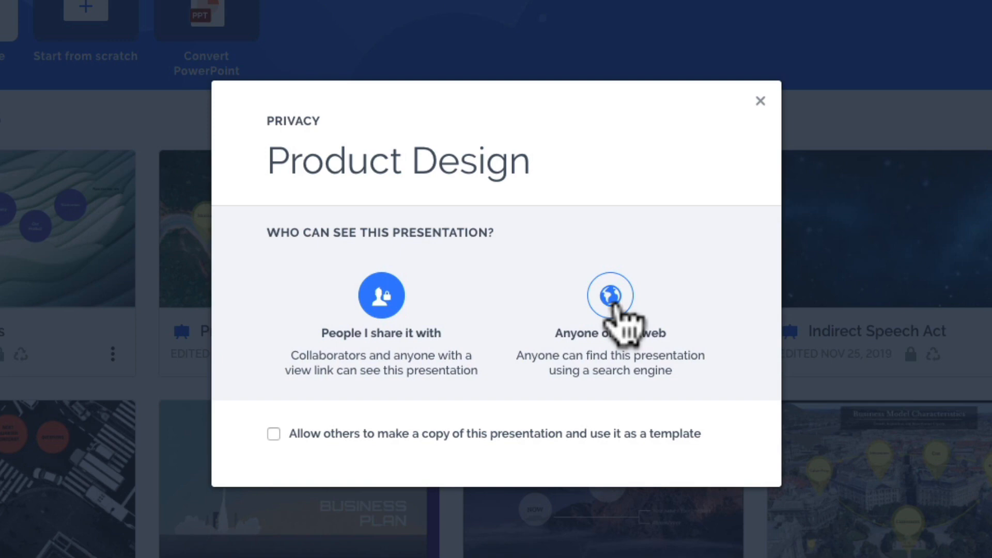
{"action": "left_click", "coordinate": [609, 295]}
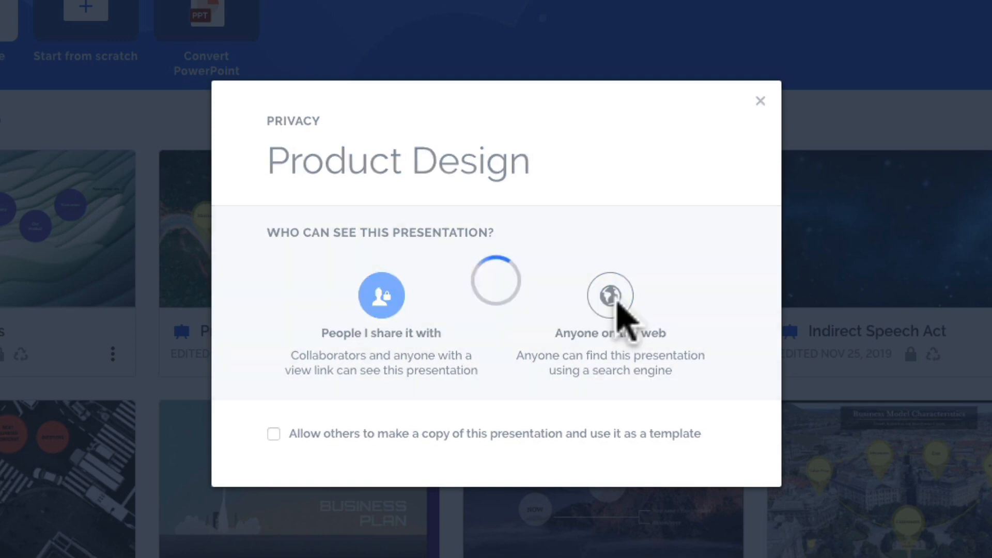
{"action": "left_click", "coordinate": [609, 294]}
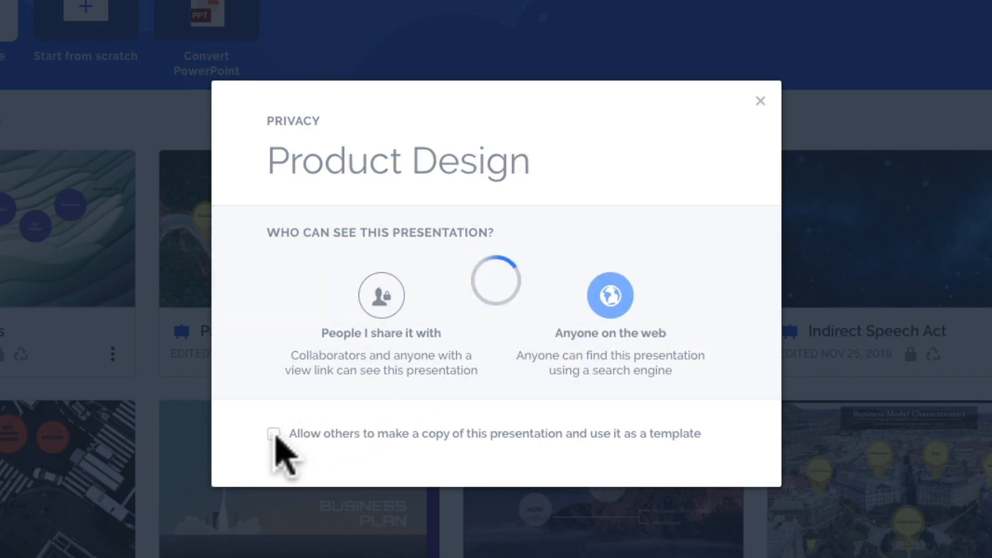
{"action": "left_click", "coordinate": [274, 434]}
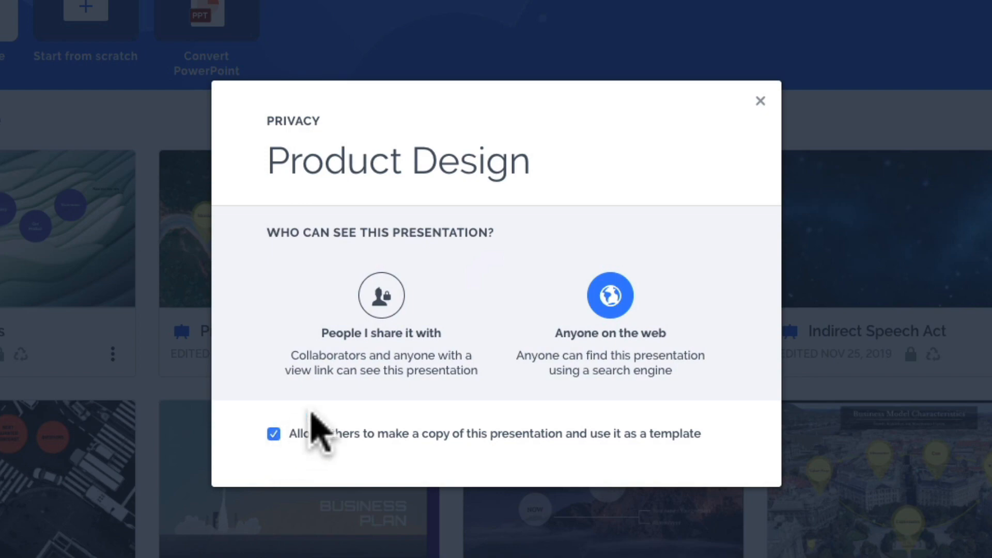
Close privacy settings and reopen them from Product Design's details page to confirm.
{"action": "left_click", "coordinate": [760, 101]}
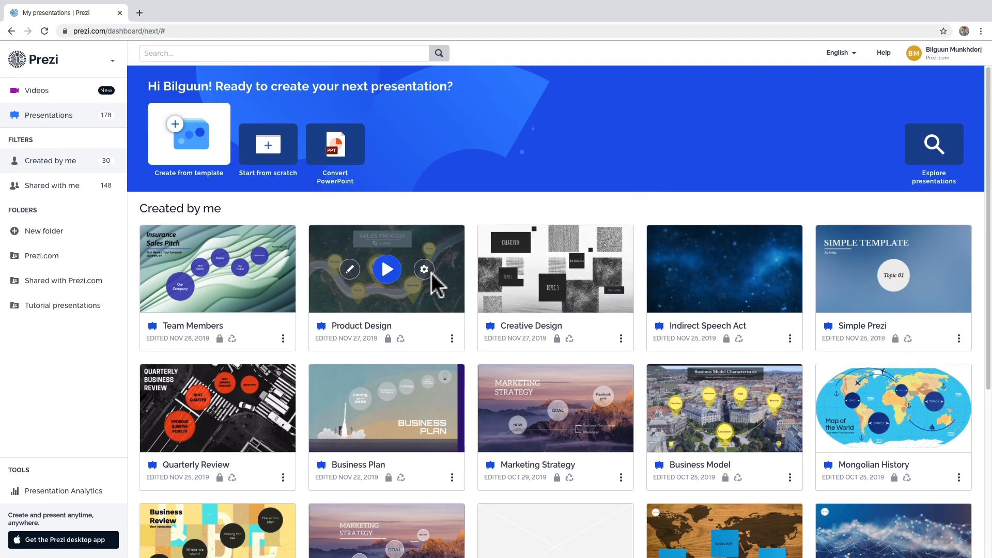
{"action": "left_click", "coordinate": [386, 268]}
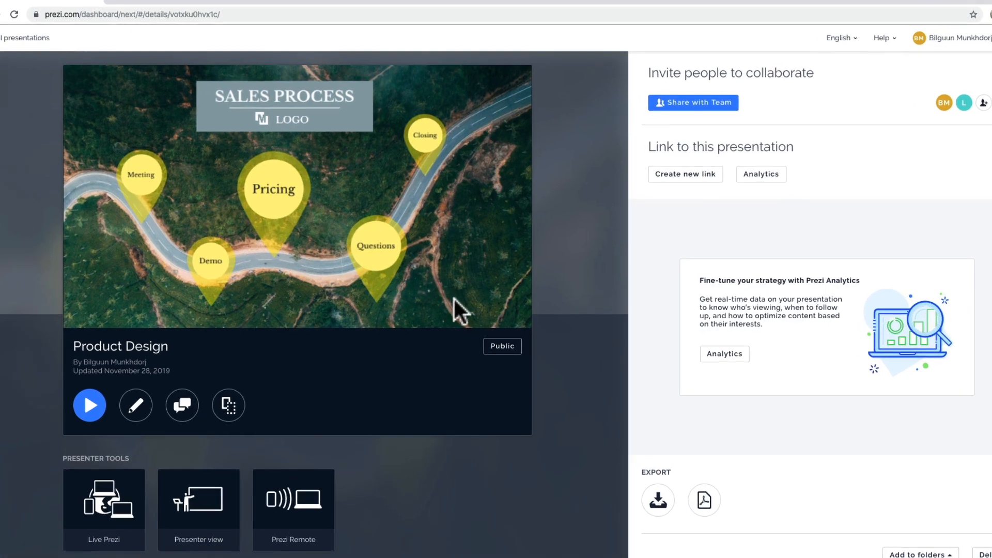
{"action": "left_click", "coordinate": [501, 346]}
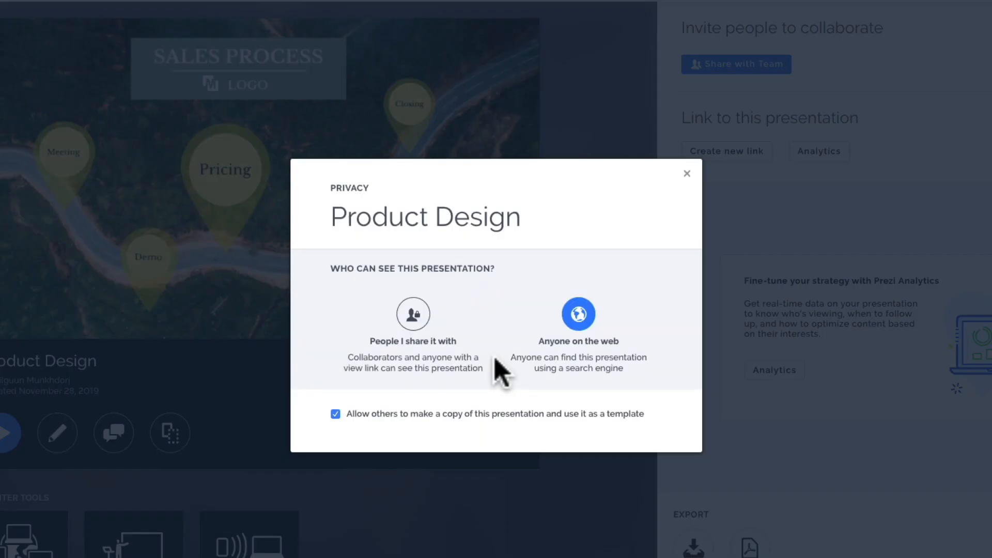